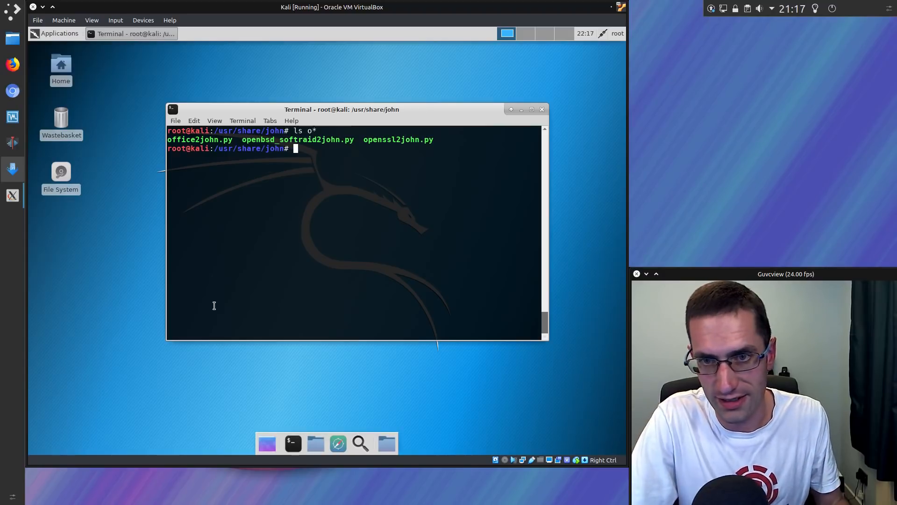
pyautogui.moveTo(232, 257)
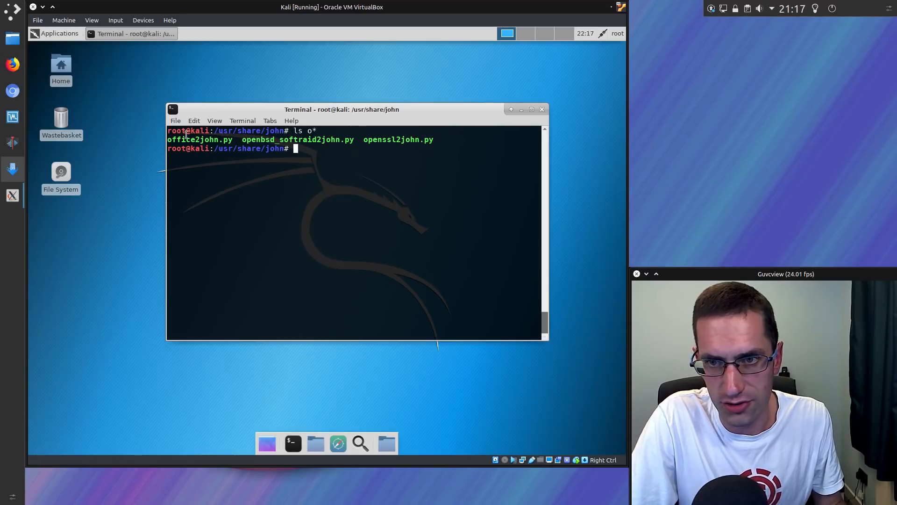
# Step: Select the office2john.py script name on the Wikipedia Office password-protection page
pyautogui.doubleClick(199, 139)
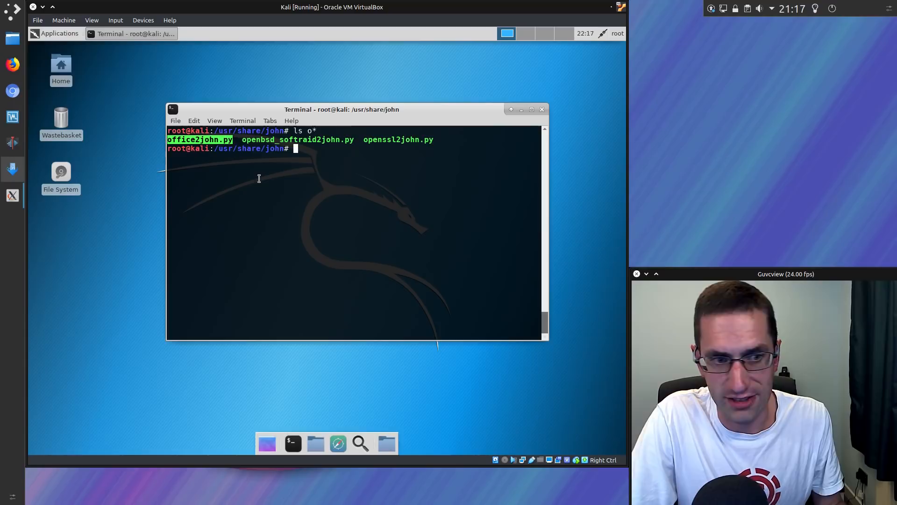
pyautogui.moveTo(264, 202)
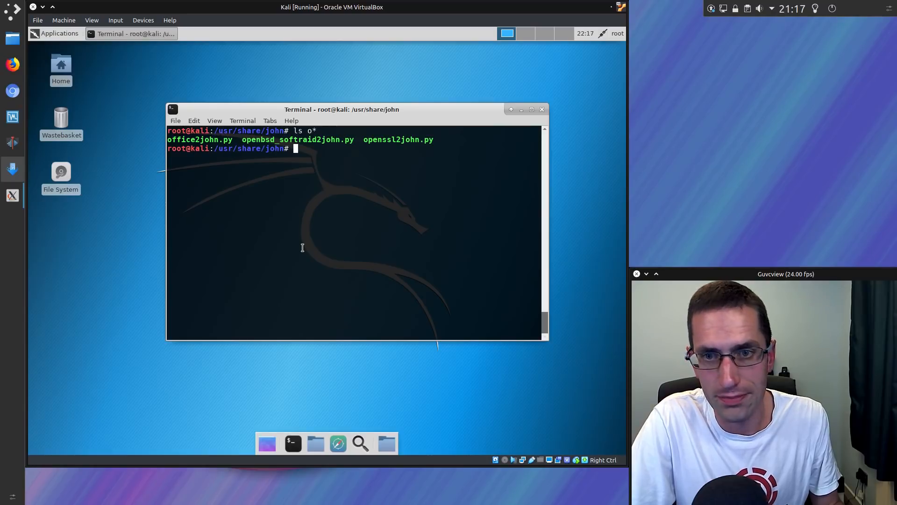
pyautogui.moveTo(234, 176)
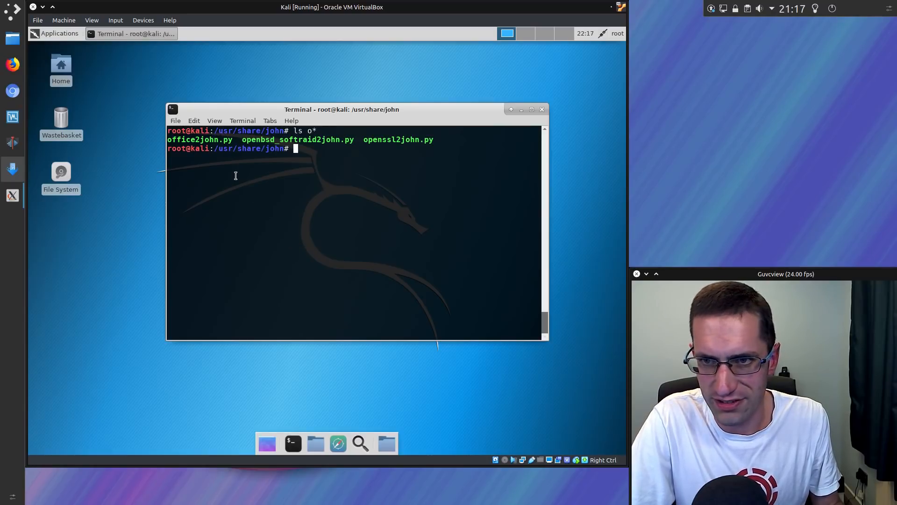
pyautogui.moveTo(399, 210)
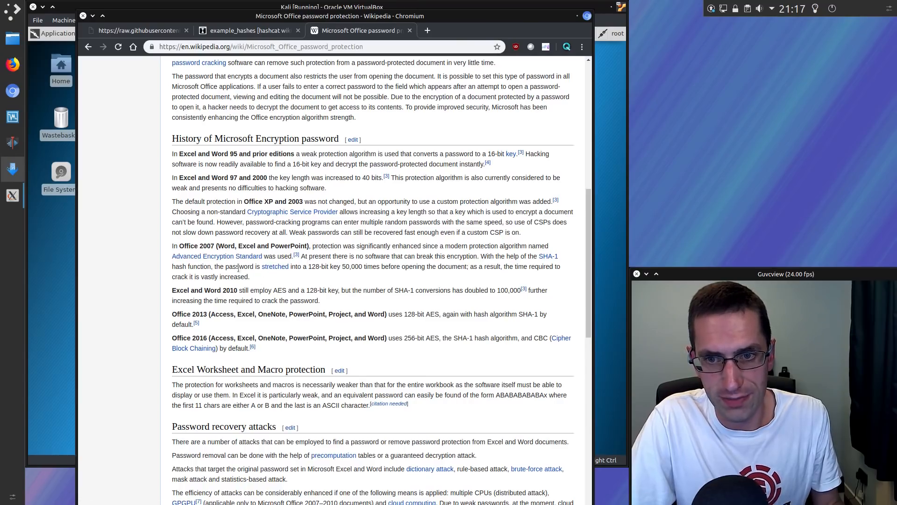
pyautogui.moveTo(217, 255)
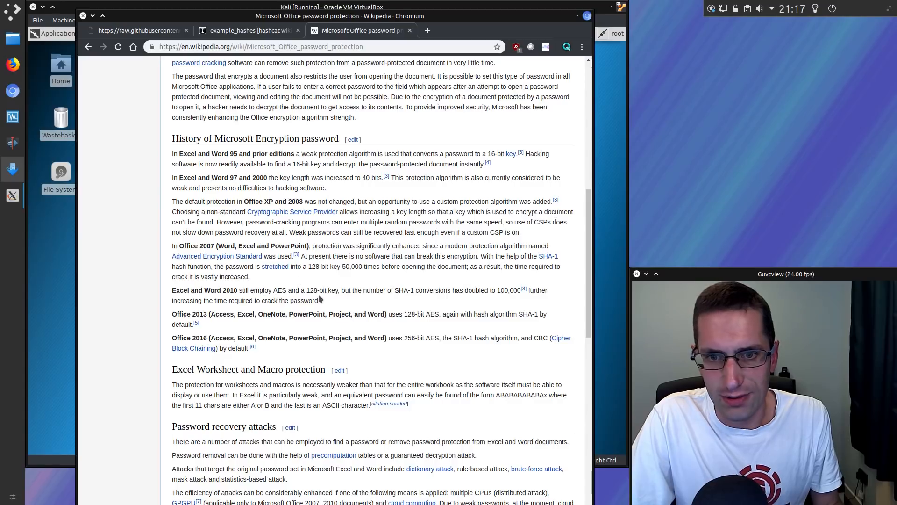
pyautogui.moveTo(418, 351)
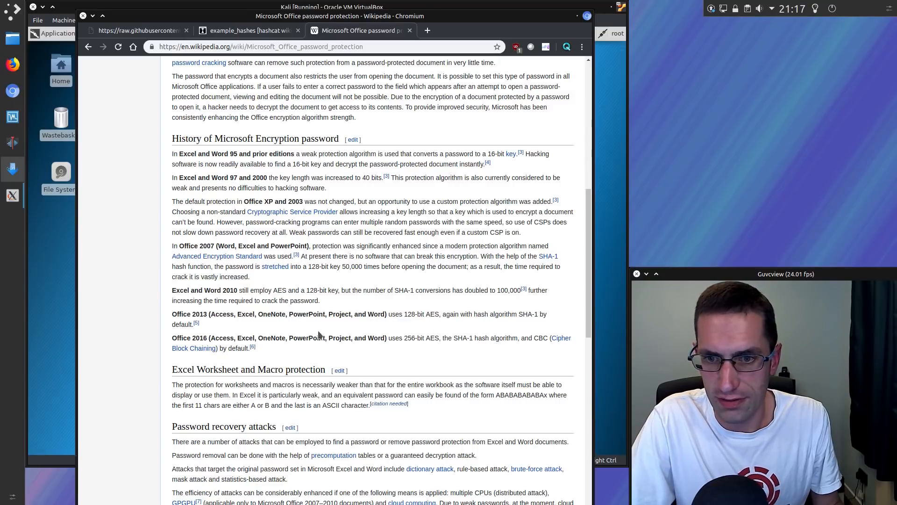
pyautogui.moveTo(457, 279)
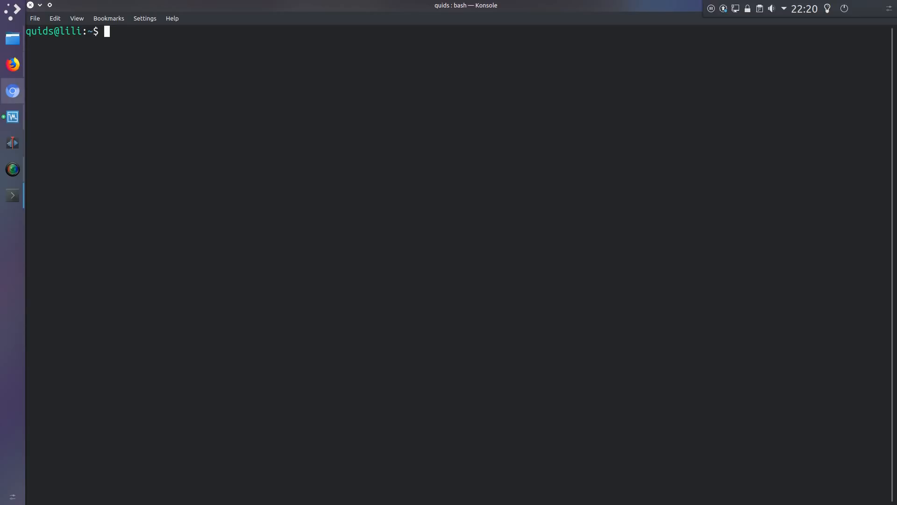
pyautogui.moveTo(272, 44)
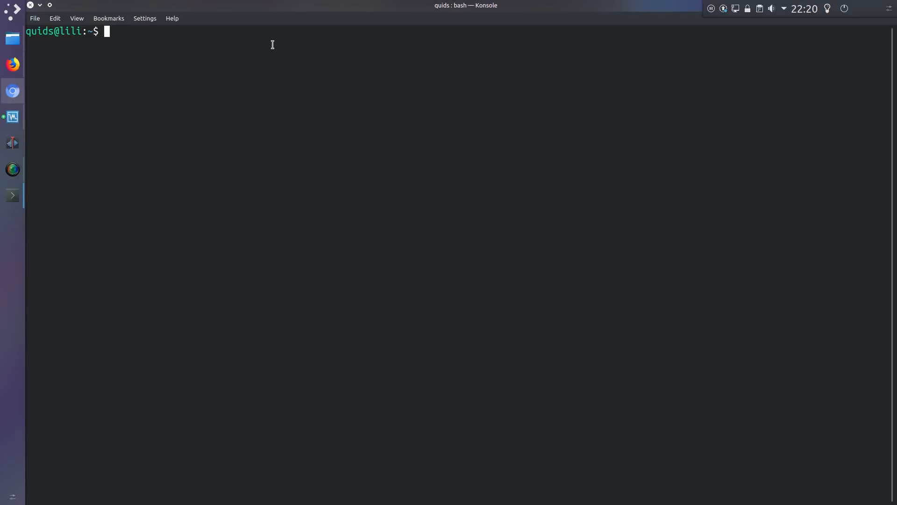
# Step: Download office2john.py from John the Ripper's bleeding-jumbo branch with wget into the home folder
pyautogui.write('wget https://raw.githubusercontent.com/magnumripper/JohnTheRipper/bleeding-jumbo/run/office2john.py')
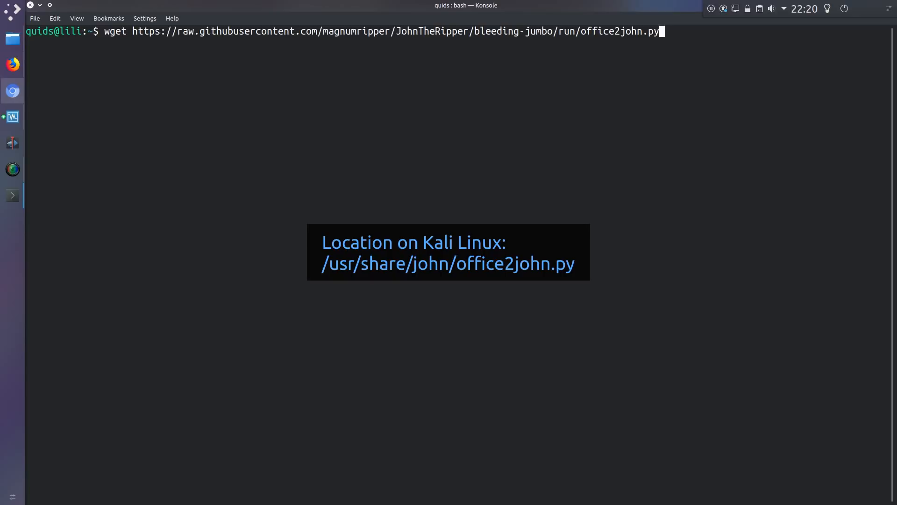
pyautogui.press('Return')
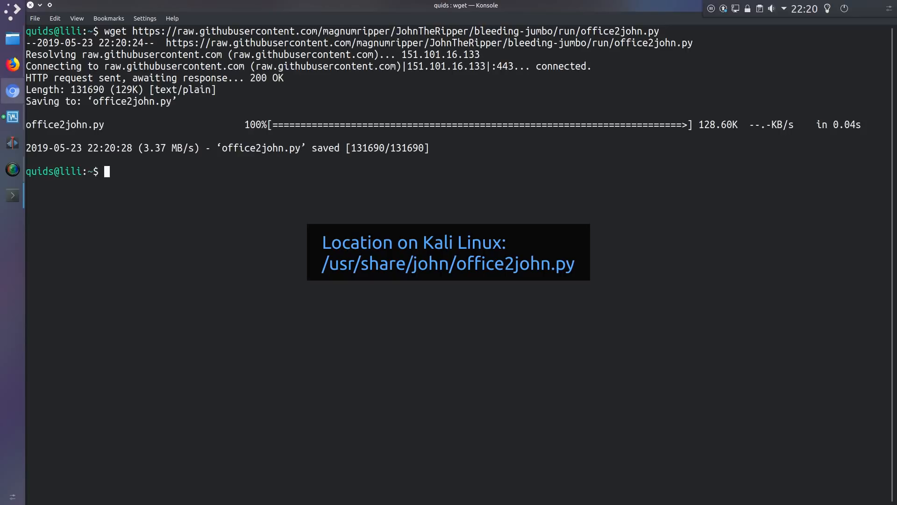
pyautogui.write('python office2john.py')
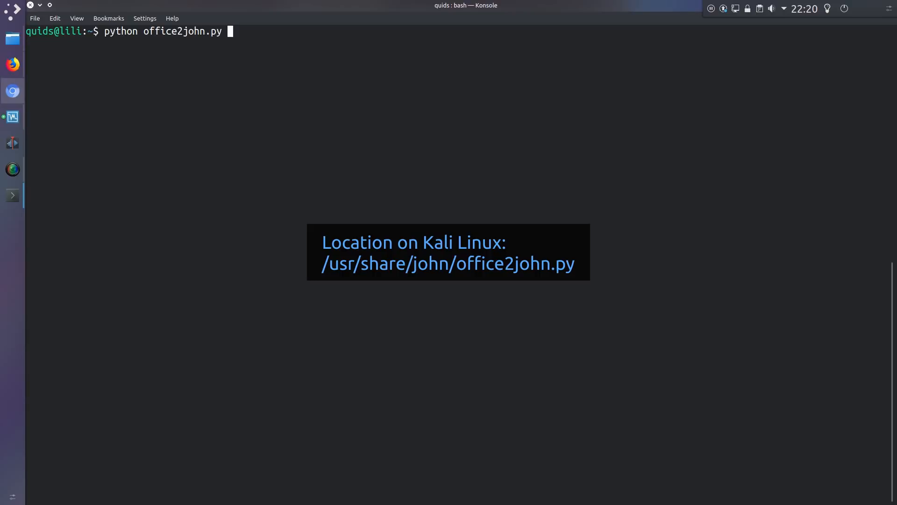
# Step: Extract the Test.docx hash with office2john.py and highlight its 2007 version tag
pyautogui.write('~/Downloads/Test.docx')
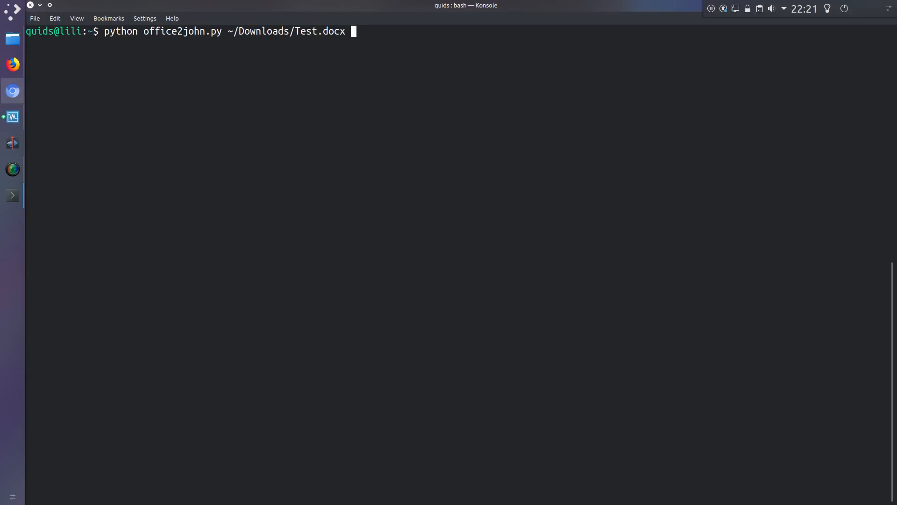
pyautogui.press('Return')
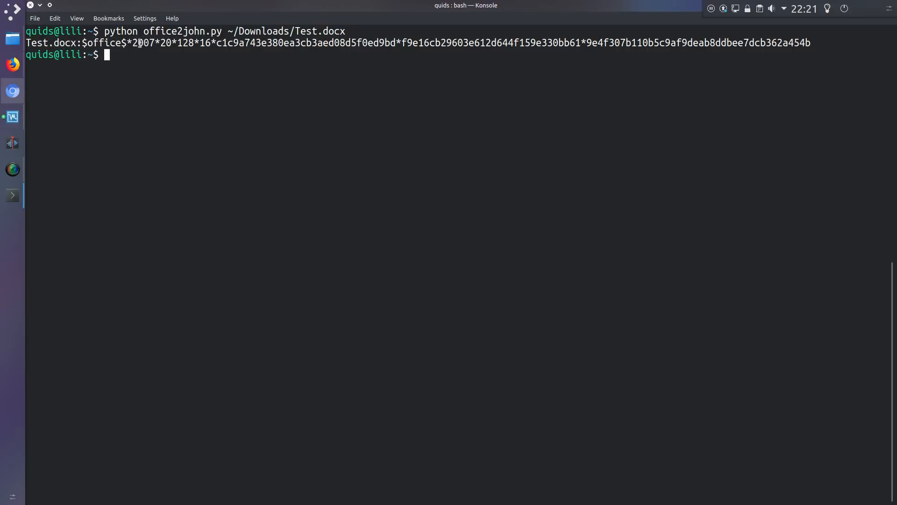
pyautogui.moveTo(543, 64)
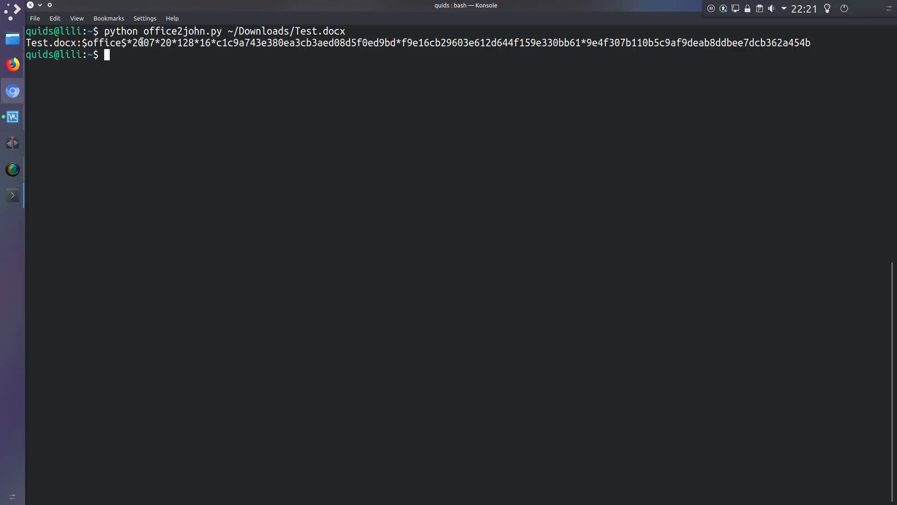
pyautogui.doubleClick(142, 43)
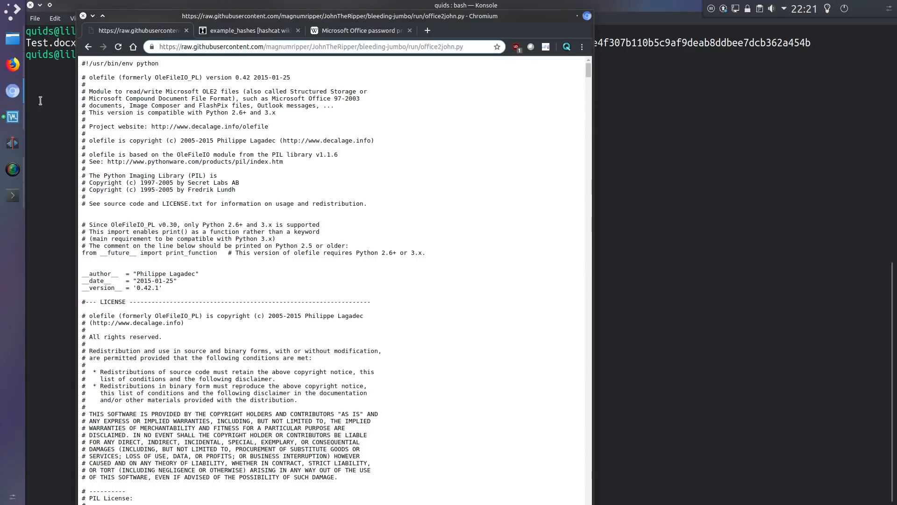
pyautogui.click(249, 30)
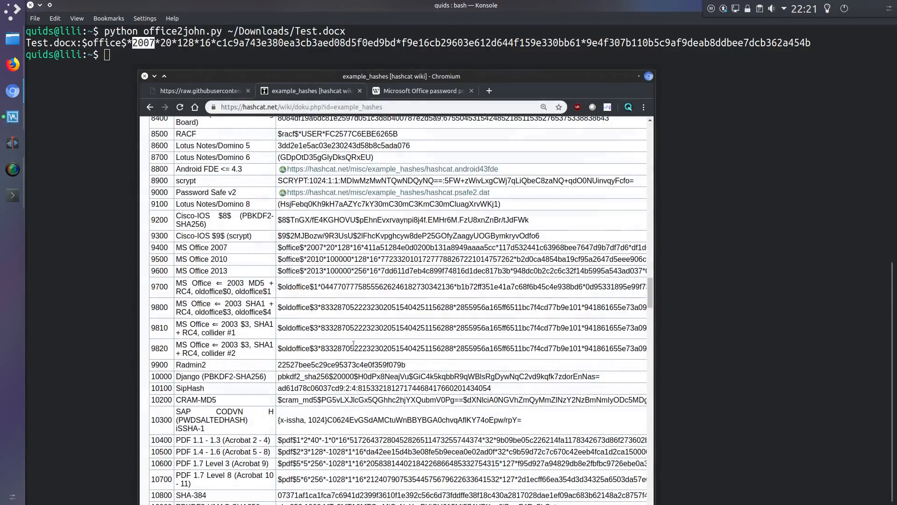
# Step: Highlight the MS Office 2007 (mode 9400) example hash prefix
pyautogui.doubleClick(298, 248)
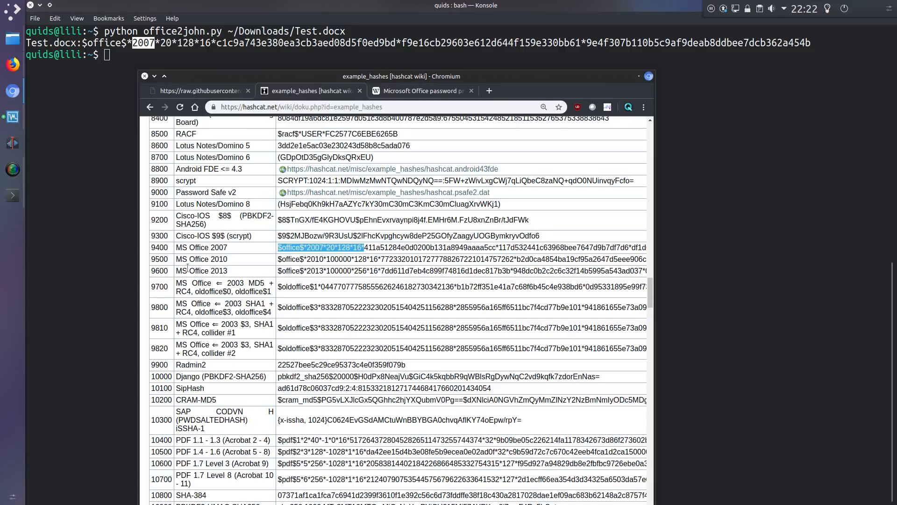
pyautogui.moveTo(270, 272)
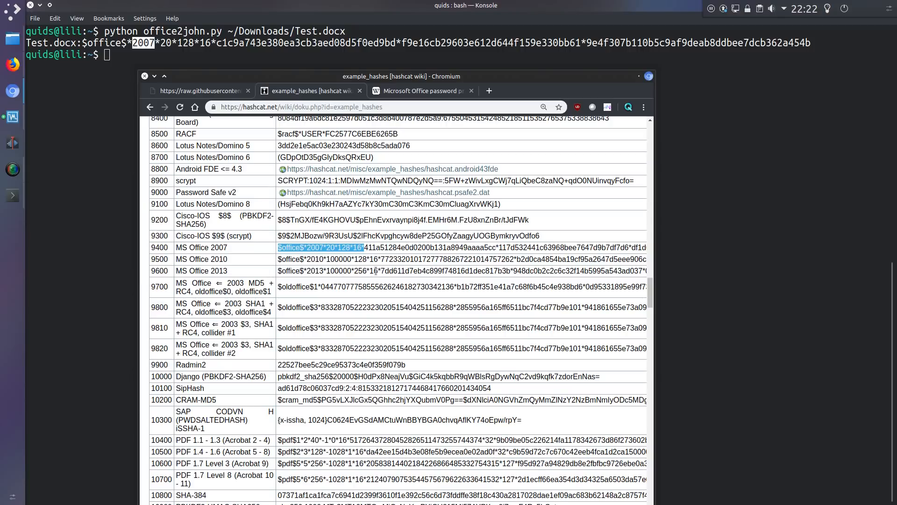
pyautogui.moveTo(243, 280)
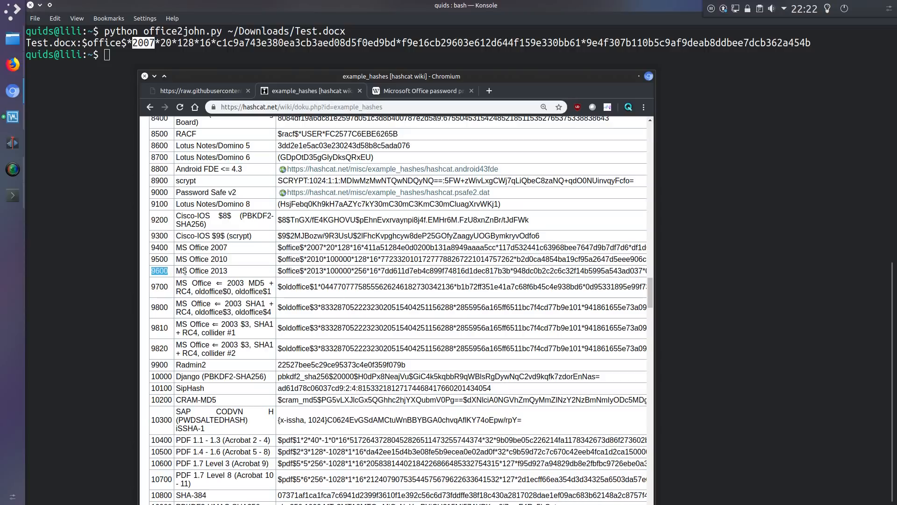
pyautogui.moveTo(232, 274)
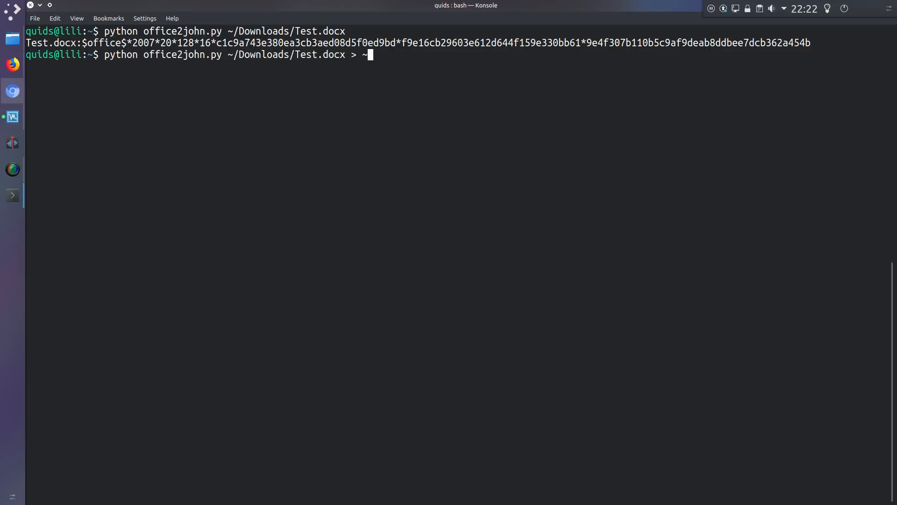
# Step: Save the Test.docx hash to ~/Downloads/officehash.txt and move into the Downloads folder
pyautogui.write('/Downloads/officehash.txt')
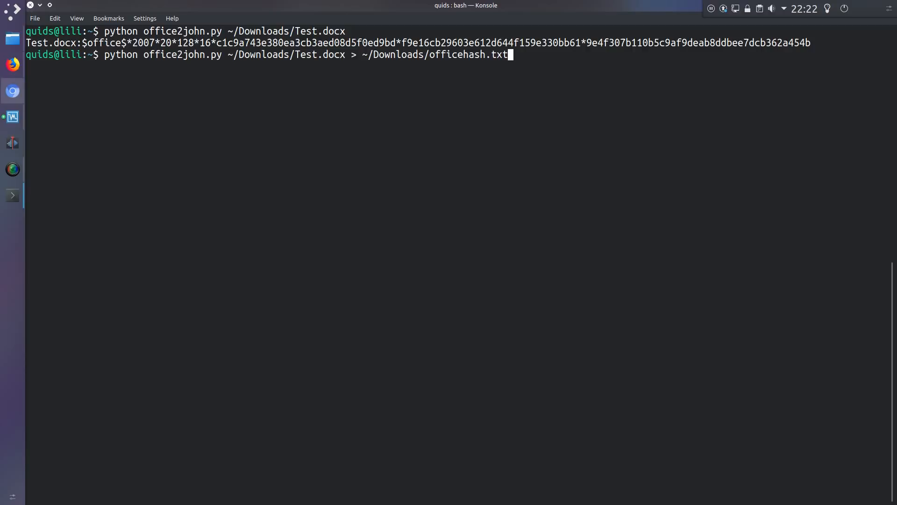
pyautogui.press('Return')
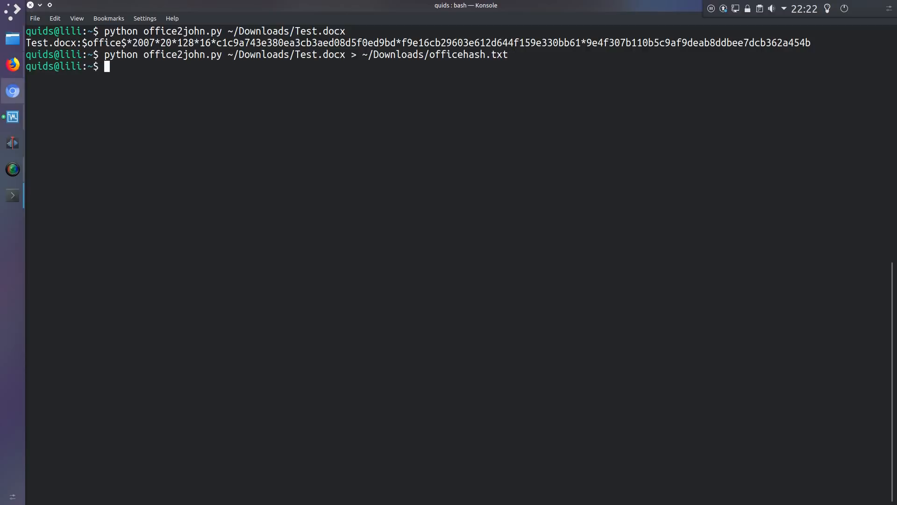
pyautogui.write('cd ~/Downloads/')
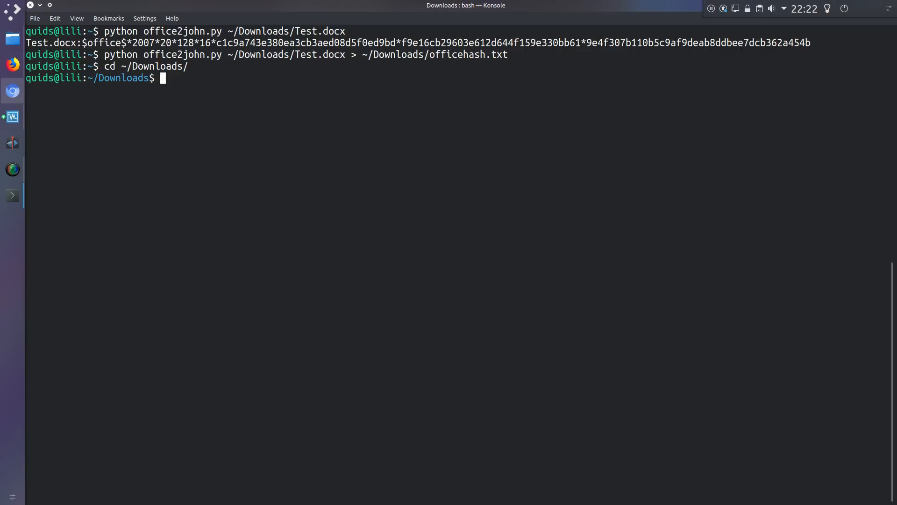
pyautogui.write('hashcat')
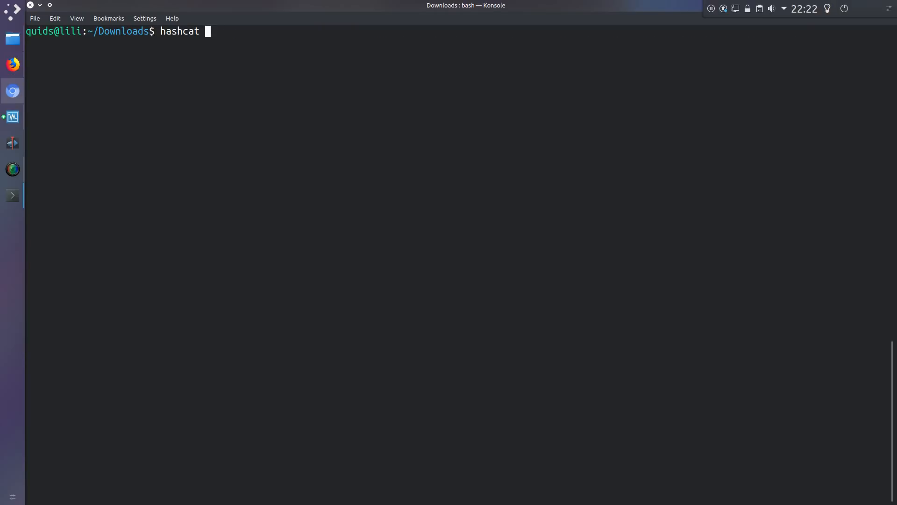
# Step: Run hashcat -m 9400 -a 0 on officehash.txt with the rockyou wordlist
pyautogui.write('-')
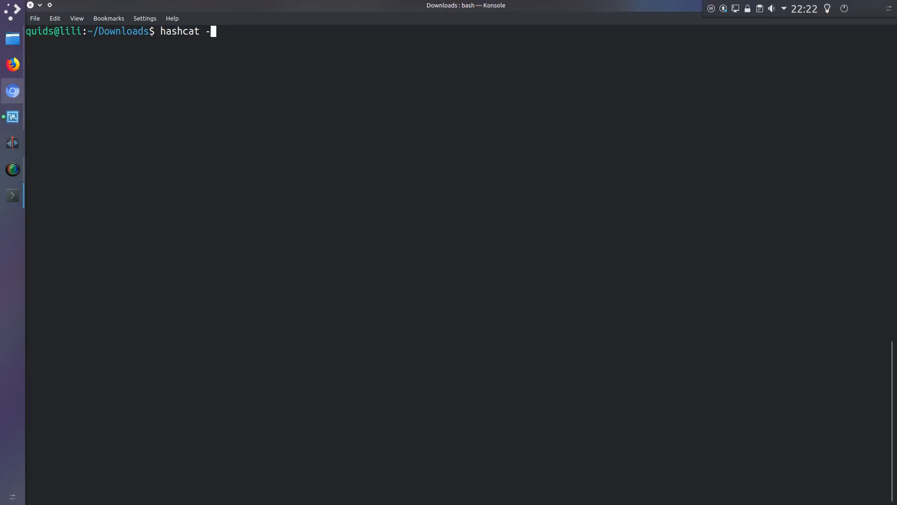
pyautogui.write('m')
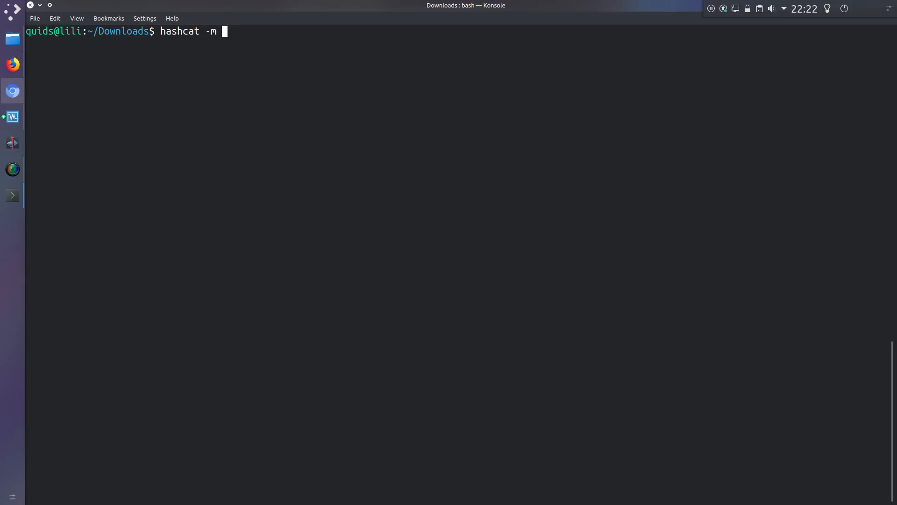
pyautogui.write('9400')
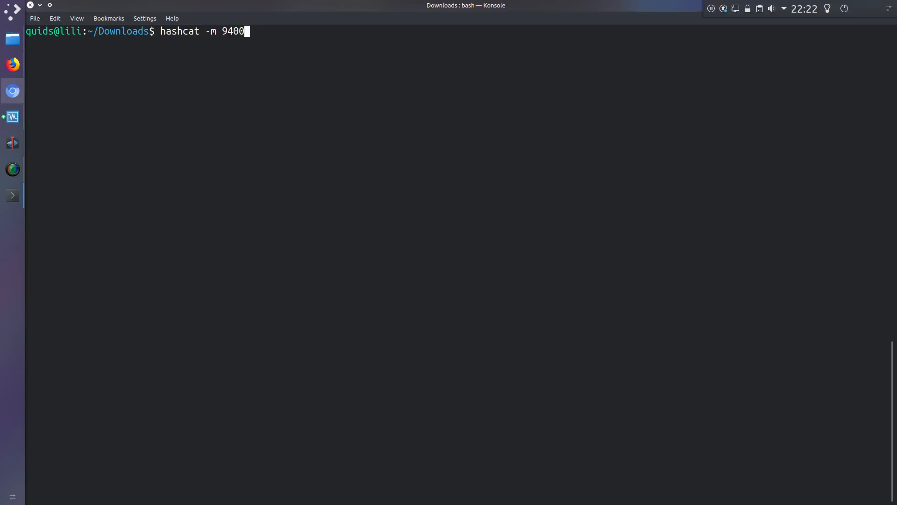
pyautogui.write('-')
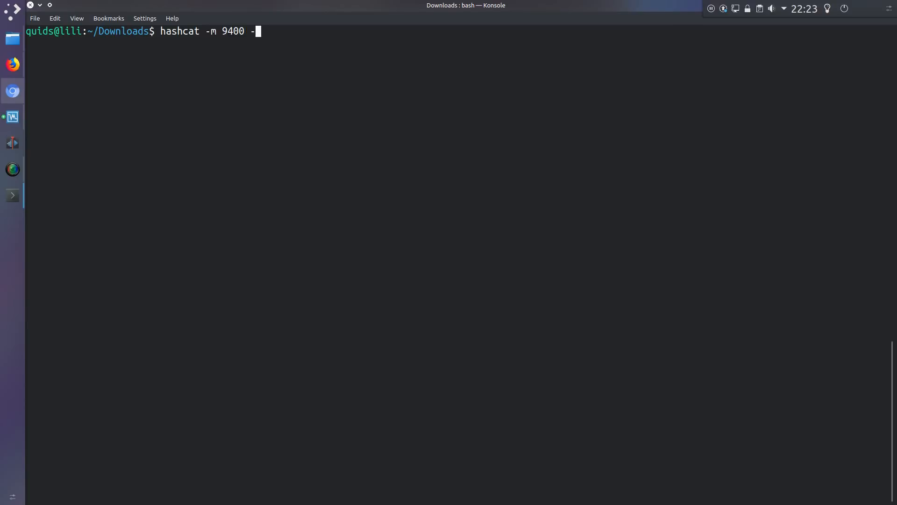
pyautogui.write('a')
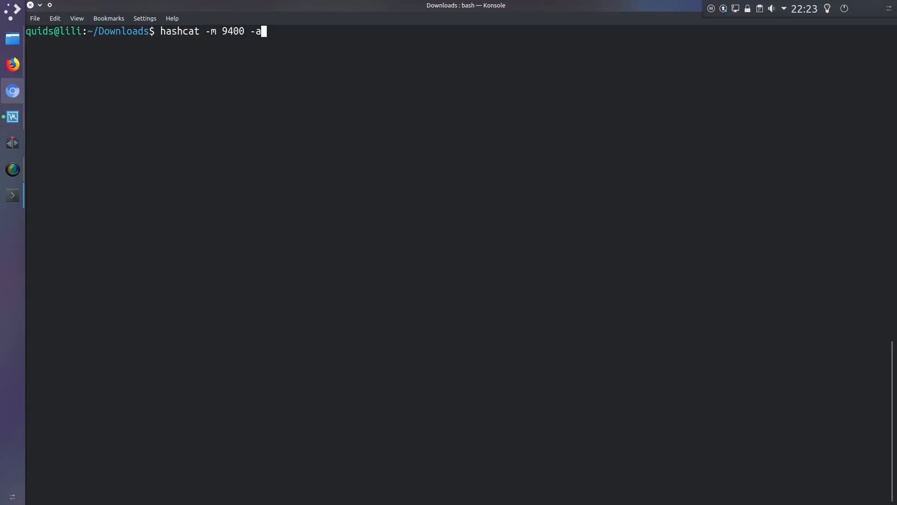
pyautogui.write('0')
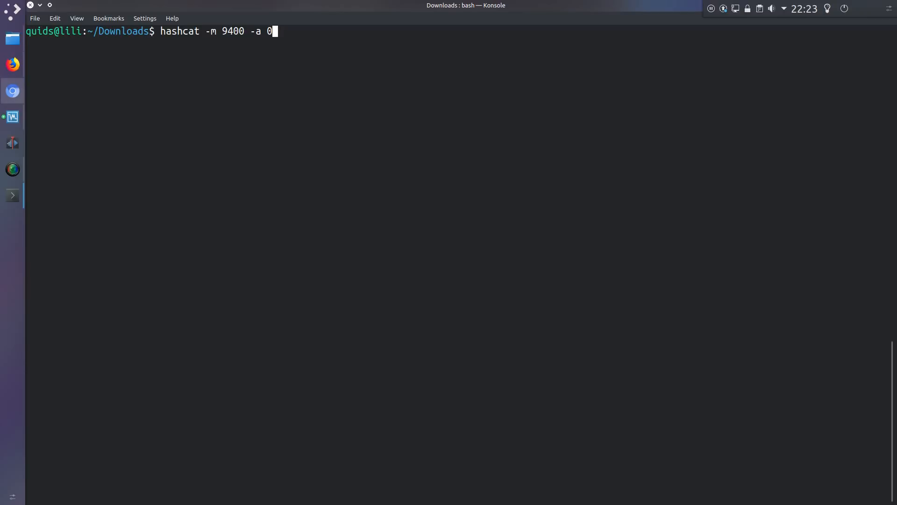
pyautogui.write('" "')
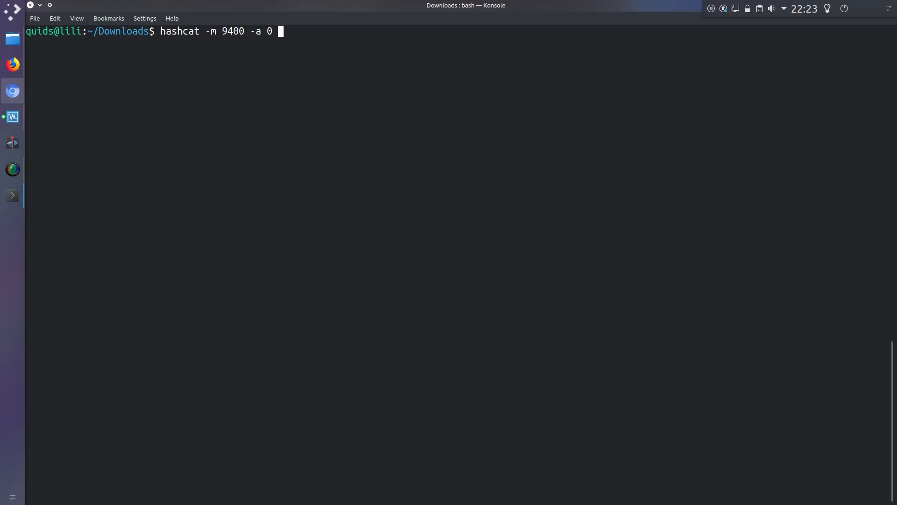
pyautogui.write('od')
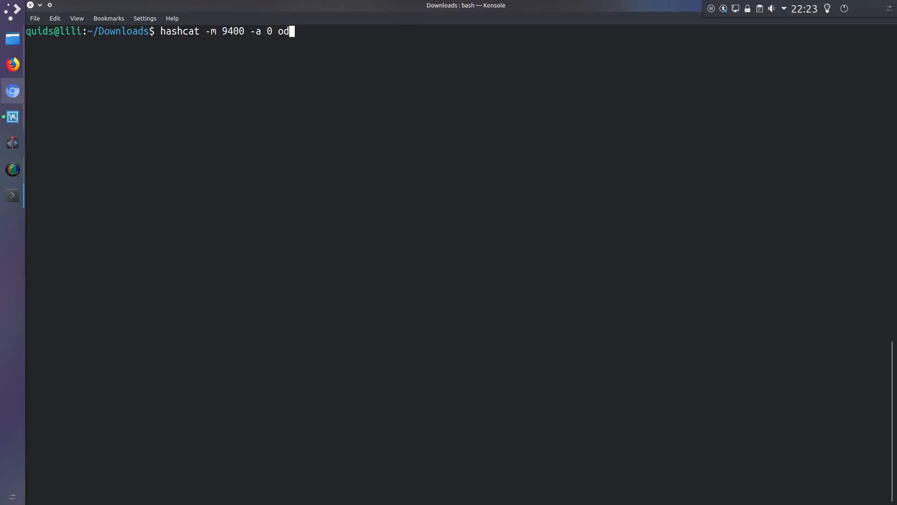
pyautogui.write('fficehash.txt')
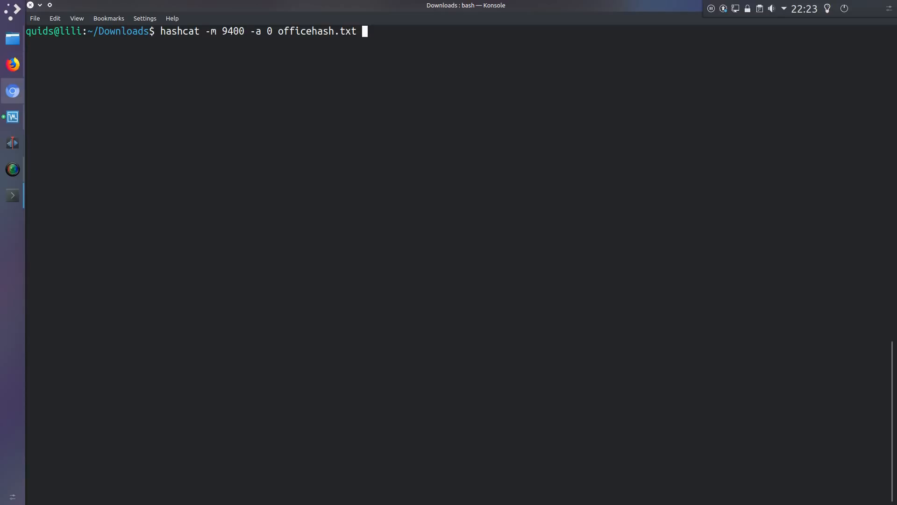
pyautogui.write('~')
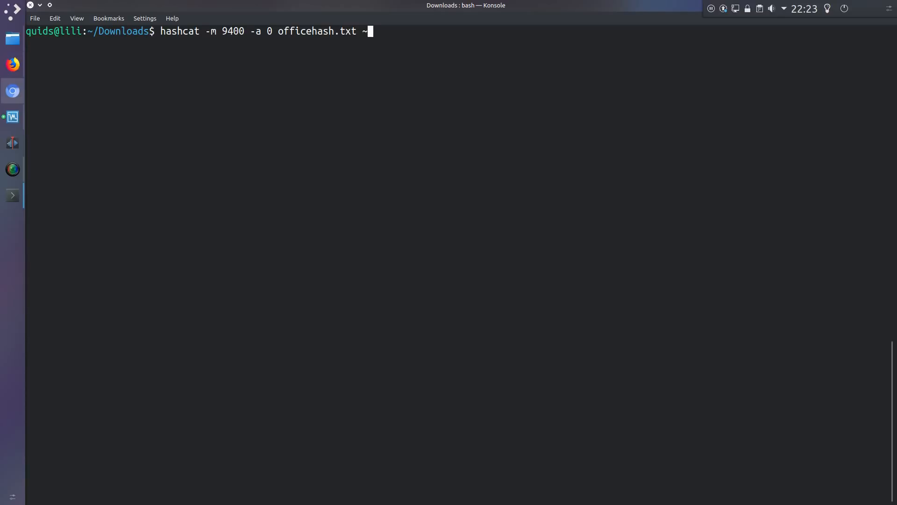
pyautogui.write('Wordlists/')
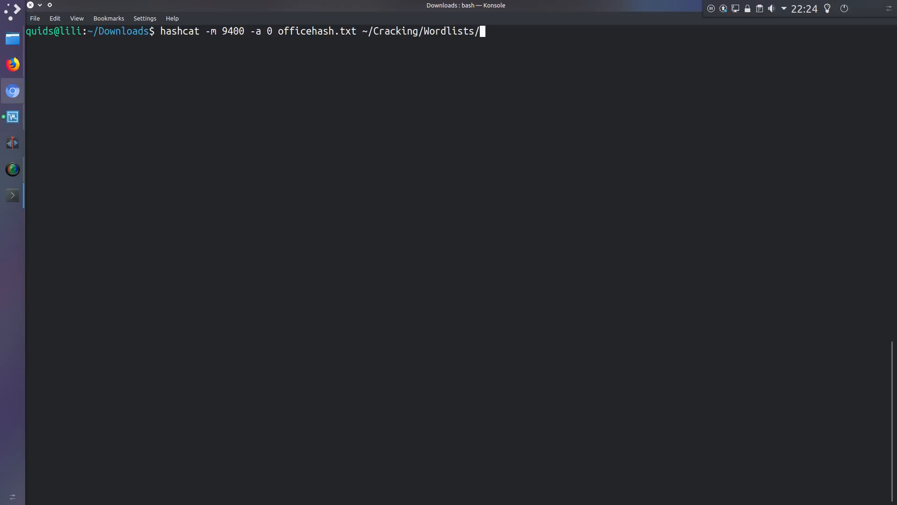
pyautogui.write('rockyou')
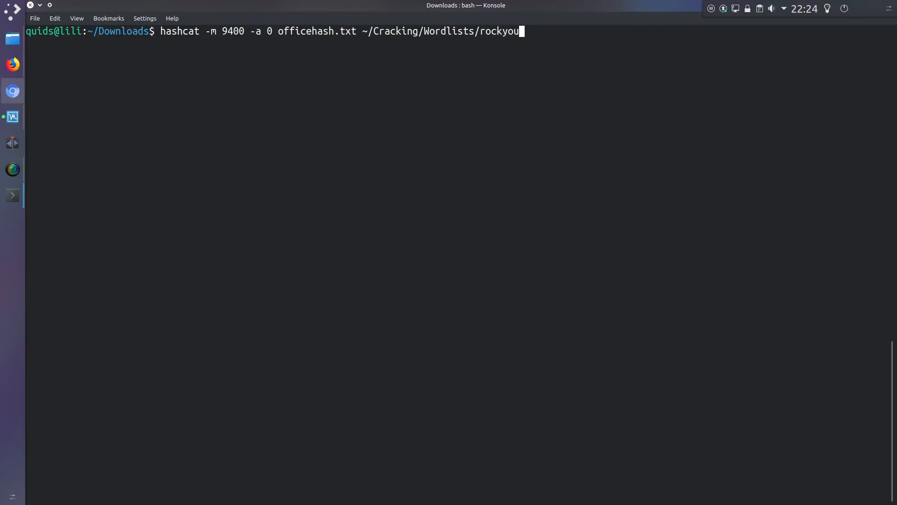
pyautogui.write('.txt')
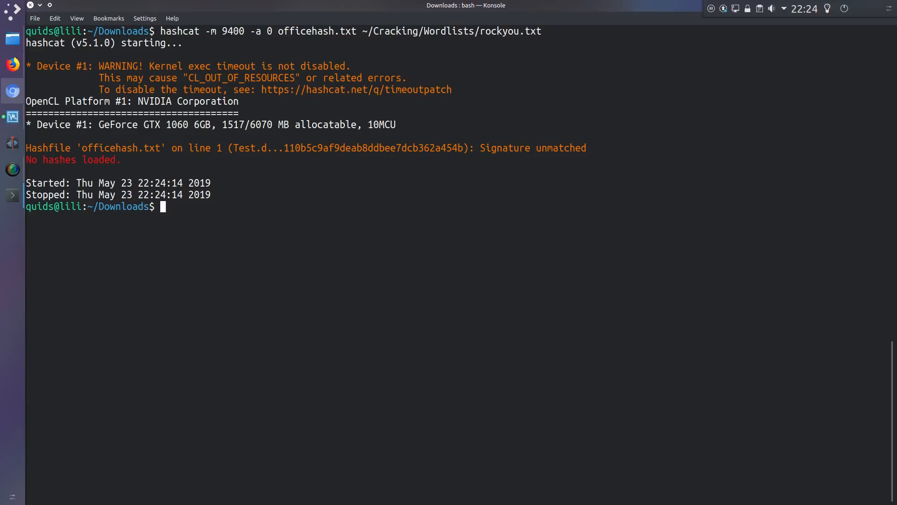
# Step: View officehash.txt, then rerun the hashcat command with --username and -O added
pyautogui.write('cat officehash.txt')
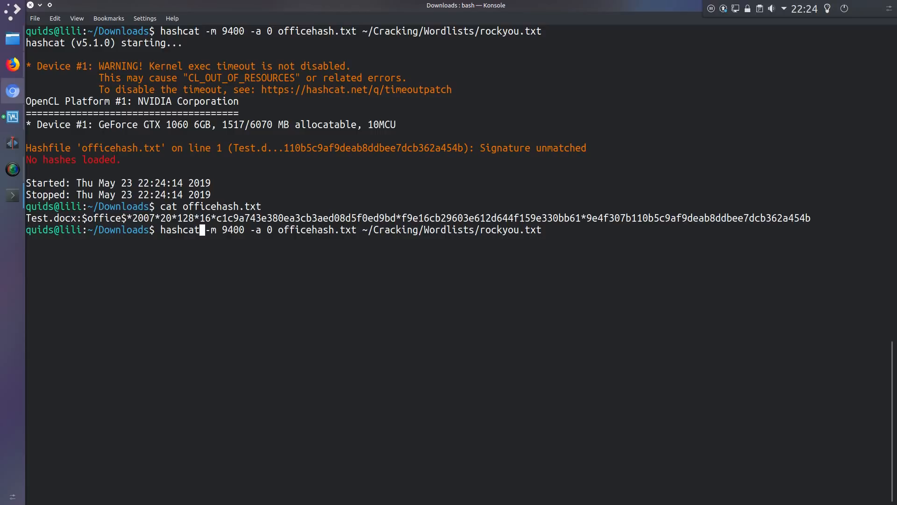
pyautogui.write('--username -O')
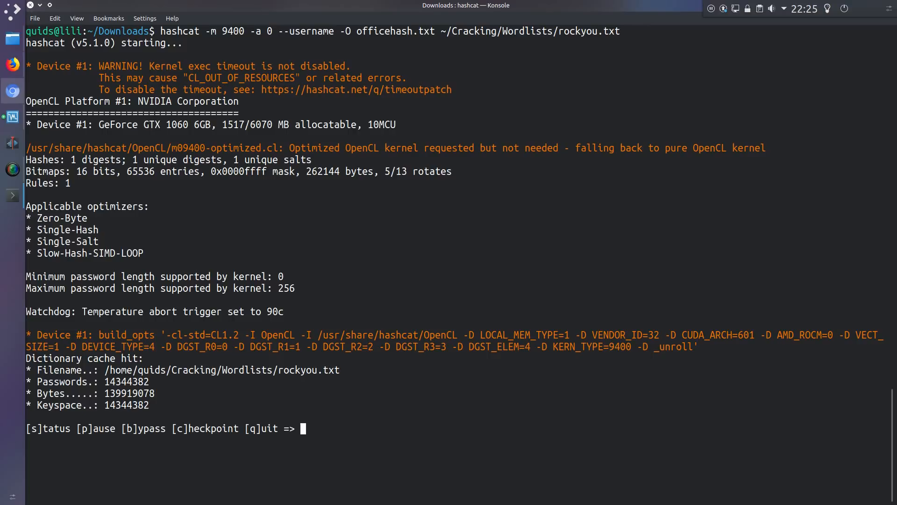
pyautogui.write('s')
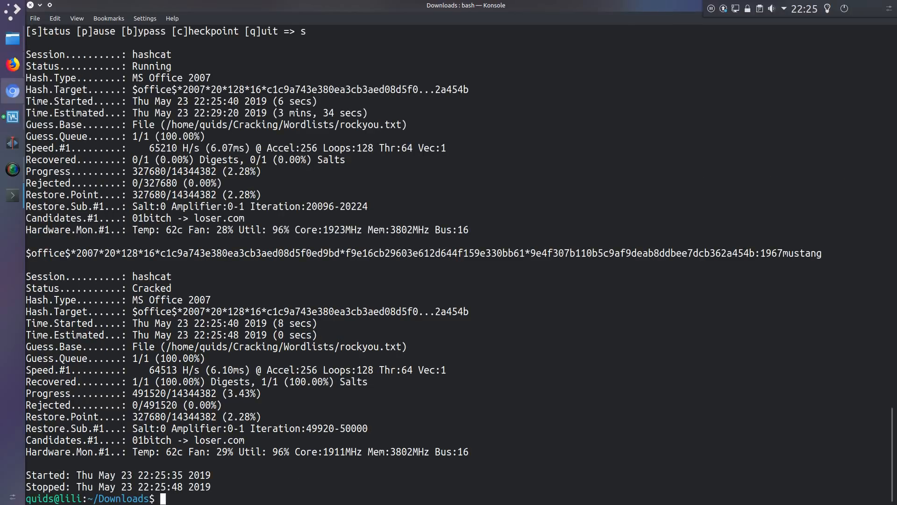
pyautogui.moveTo(186, 150)
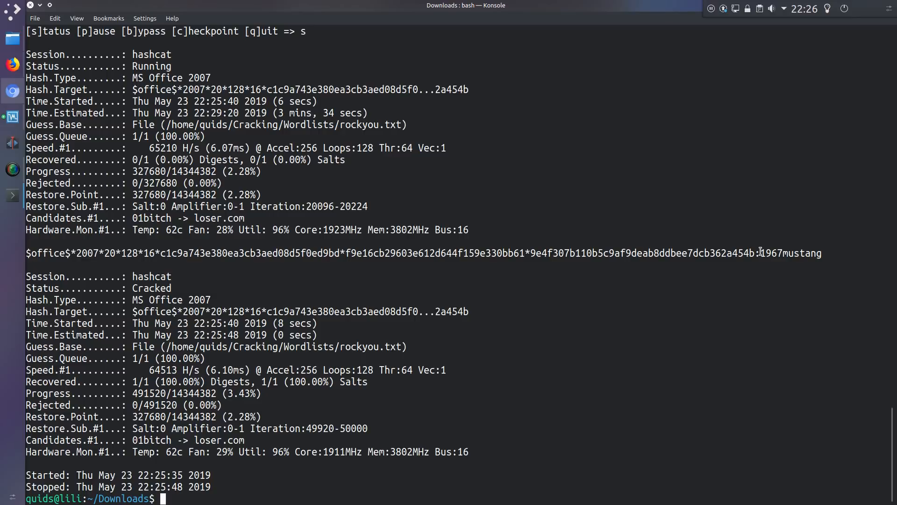
pyautogui.doubleClick(789, 253)
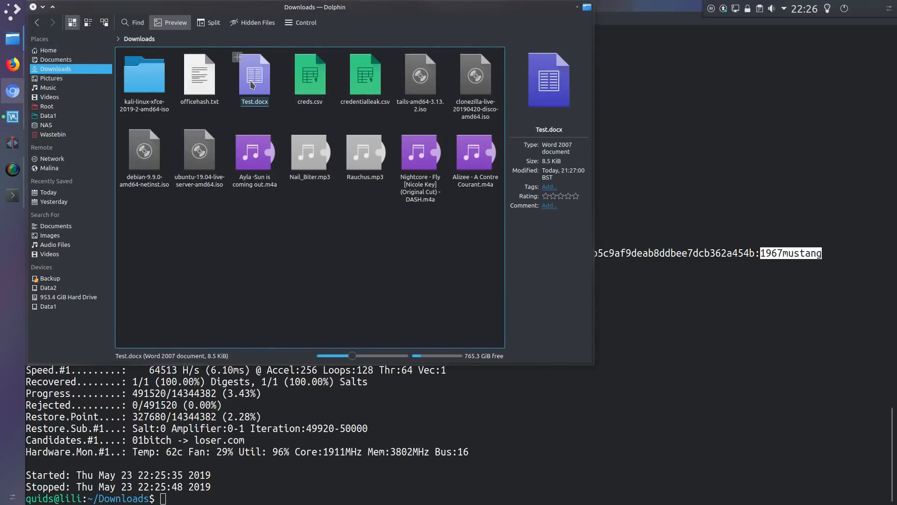
pyautogui.doubleClick(254, 75)
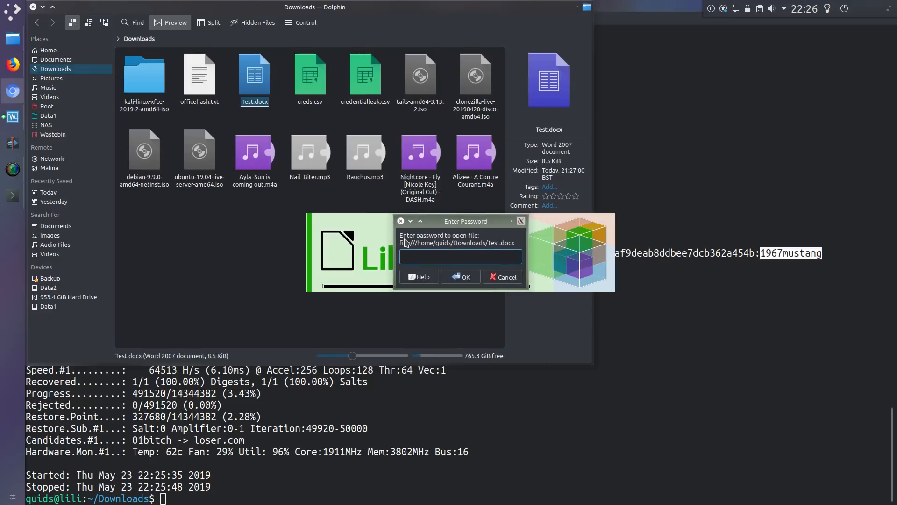
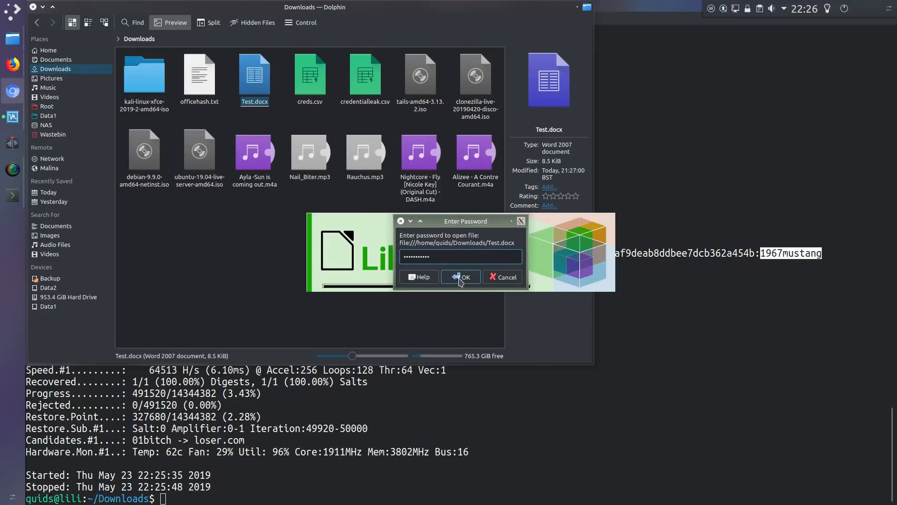
pyautogui.click(461, 277)
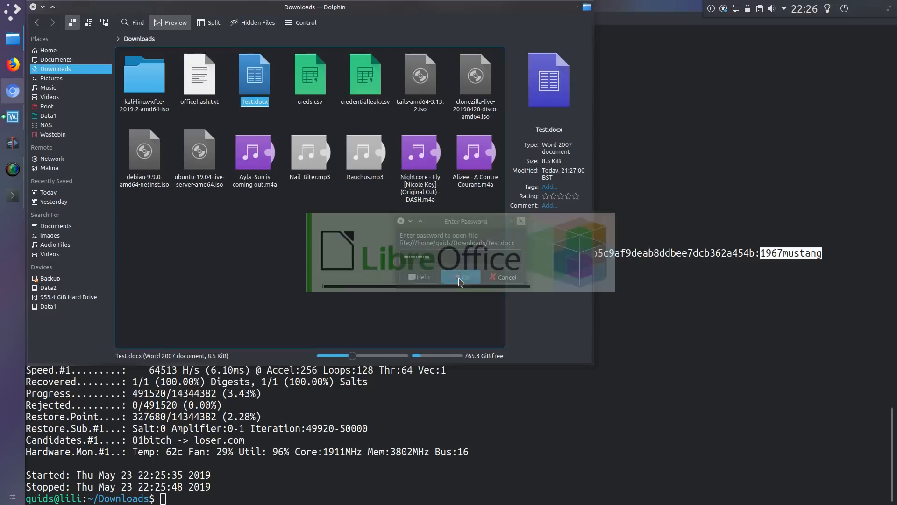
pyautogui.click(460, 277)
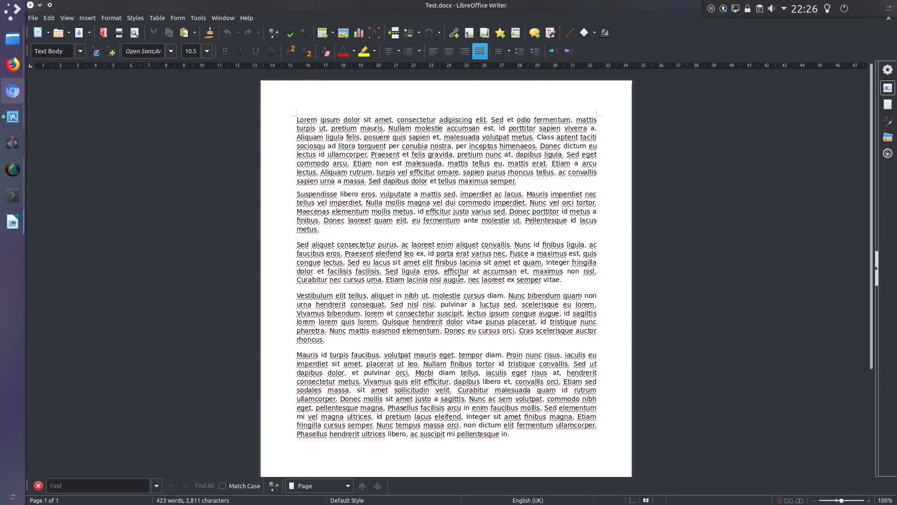